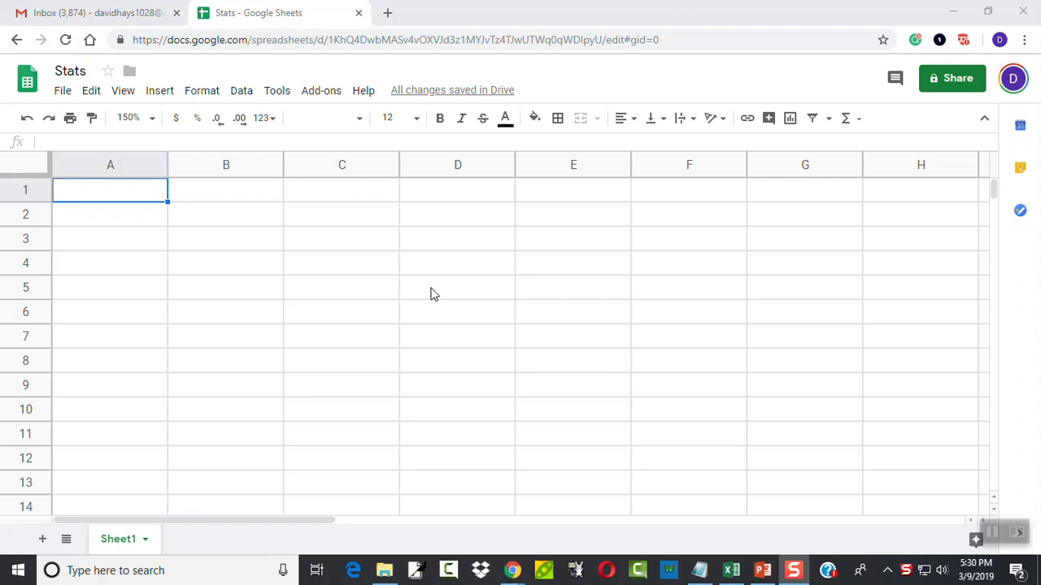
pyautogui.moveTo(457, 309)
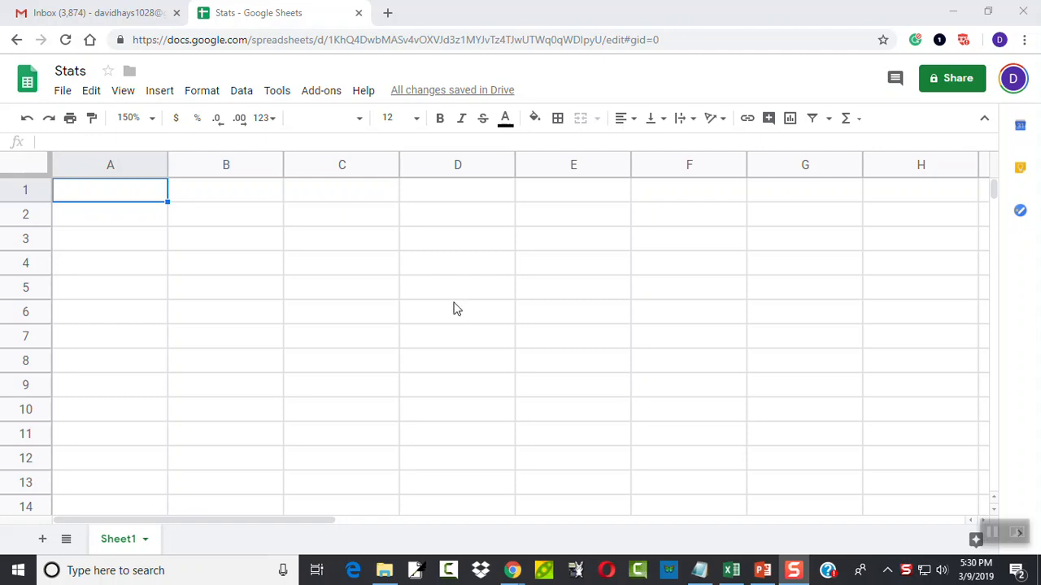
pyautogui.moveTo(409, 285)
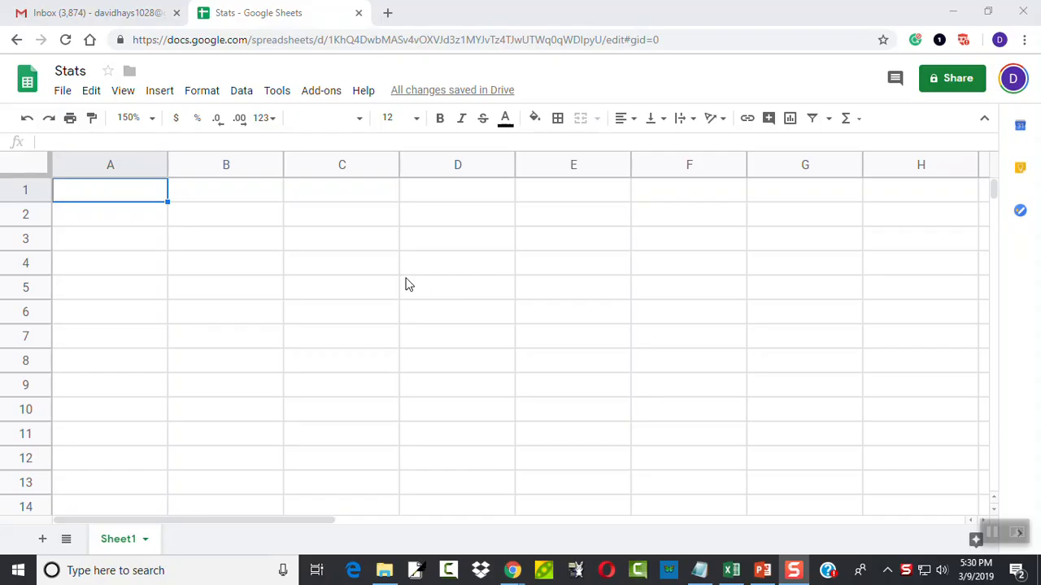
pyautogui.moveTo(384, 274)
pyautogui.write('82')
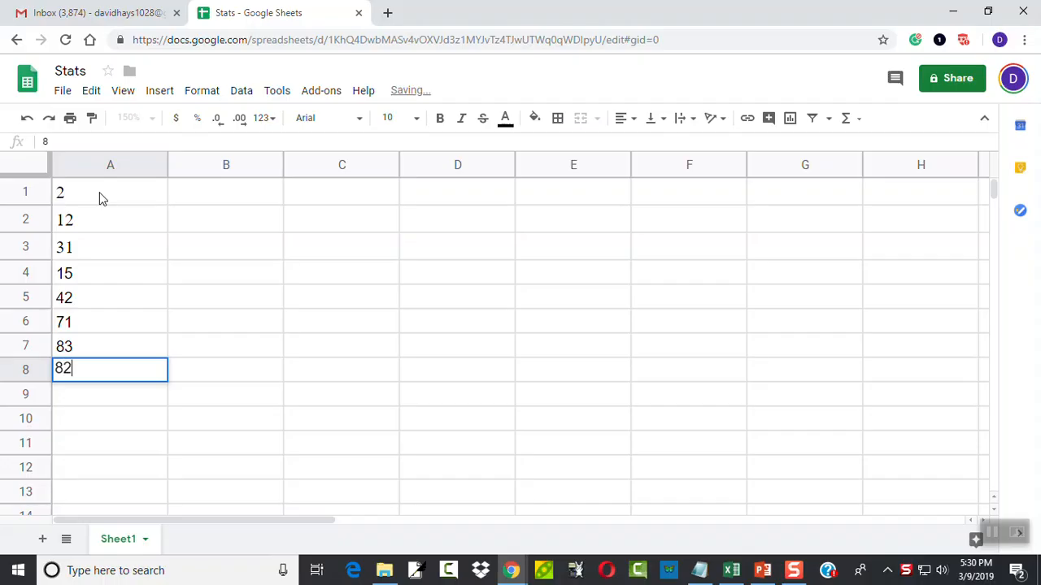
# Step: Enter the final data values 105 and 5 into column A
pyautogui.write('105')
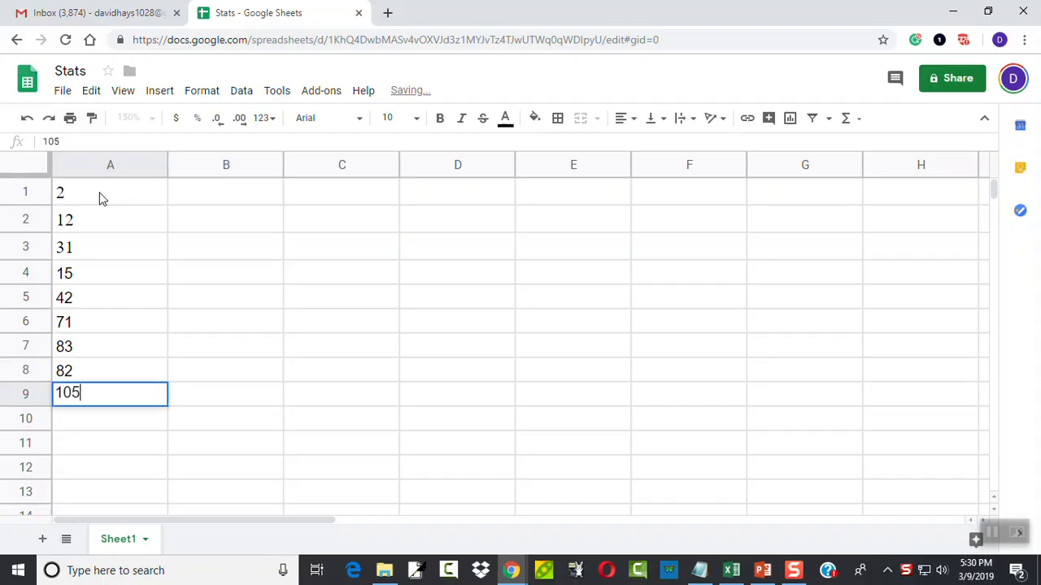
pyautogui.write('5')
pyautogui.click(110, 444)
pyautogui.write('7')
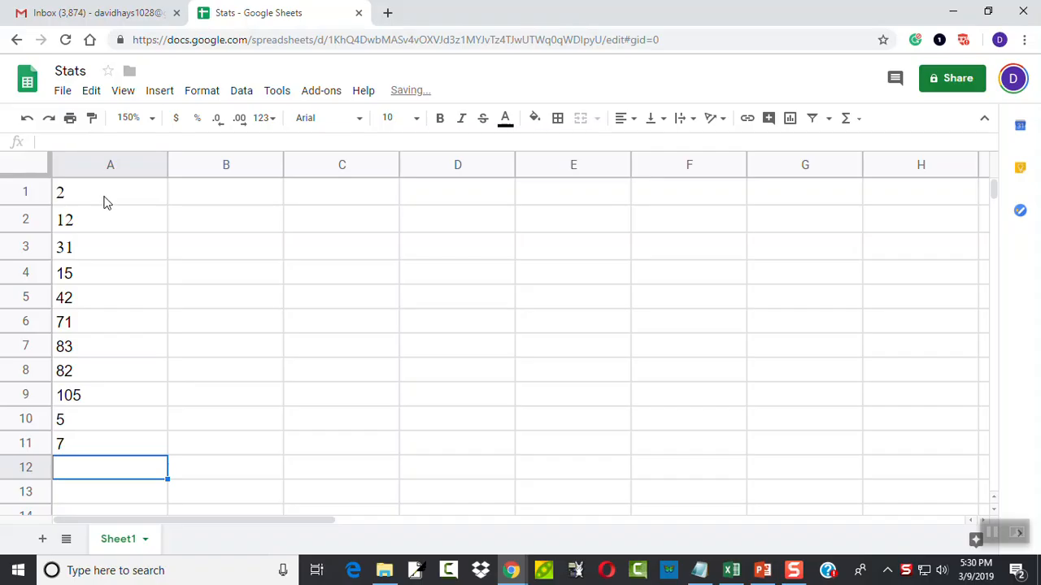
pyautogui.moveTo(260, 220)
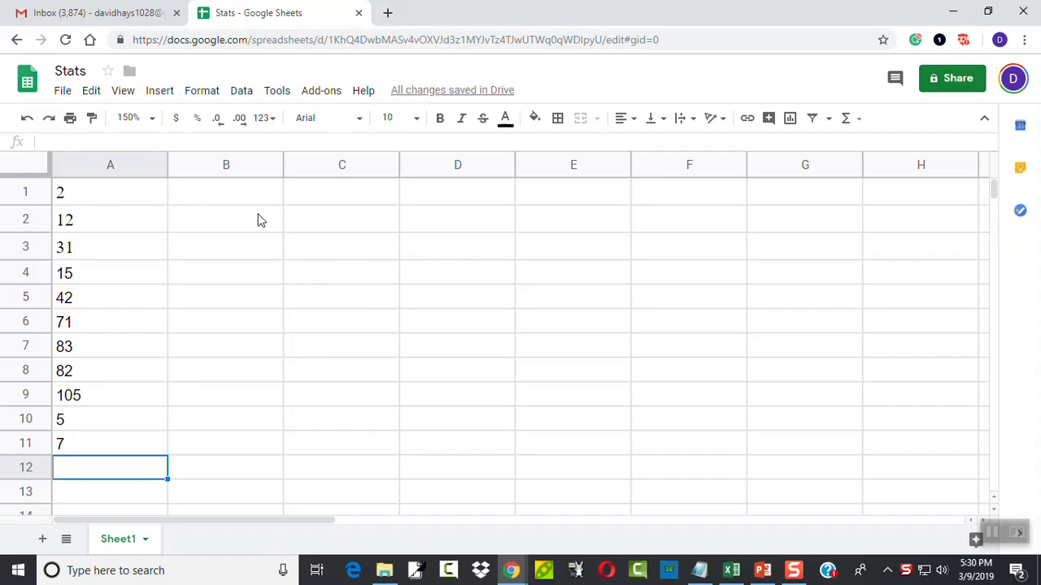
pyautogui.moveTo(388, 238)
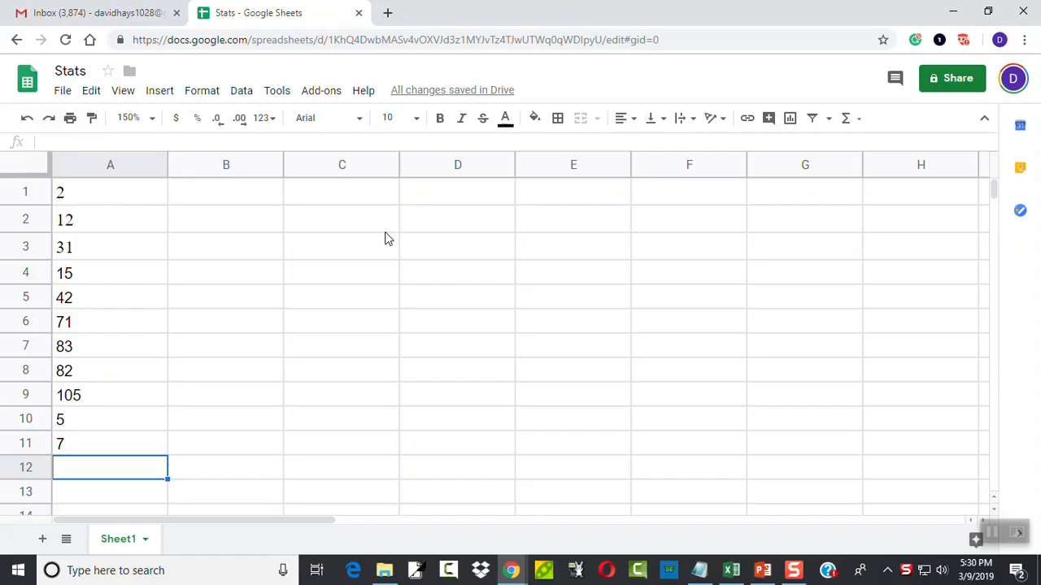
# Step: Type the labels Q3, Q1 and IQR (Q3 - Q1) into C2, C3 and C4
pyautogui.click(341, 219)
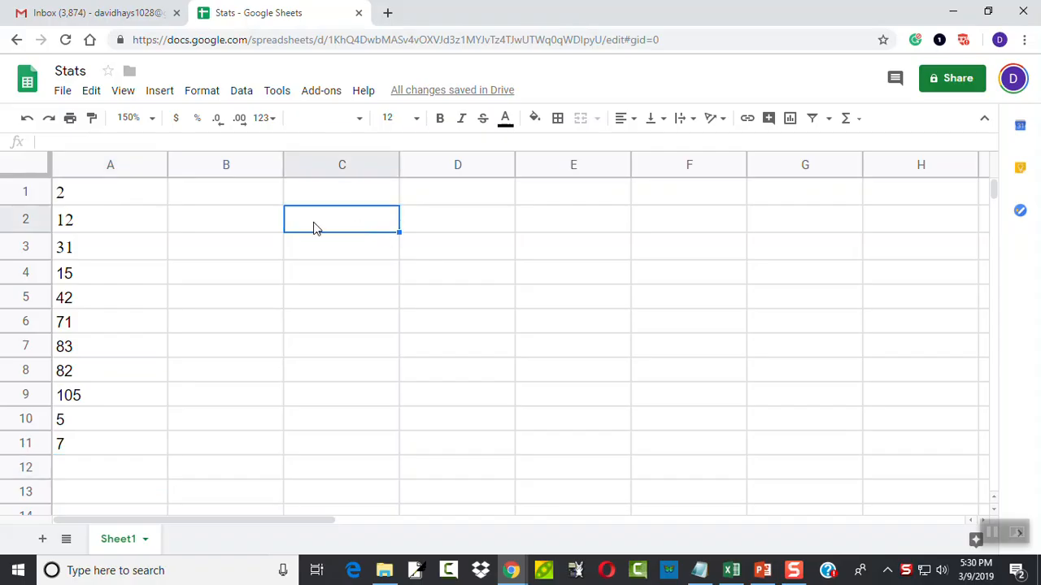
pyautogui.write('Q3')
pyautogui.click(341, 247)
pyautogui.write('Q1')
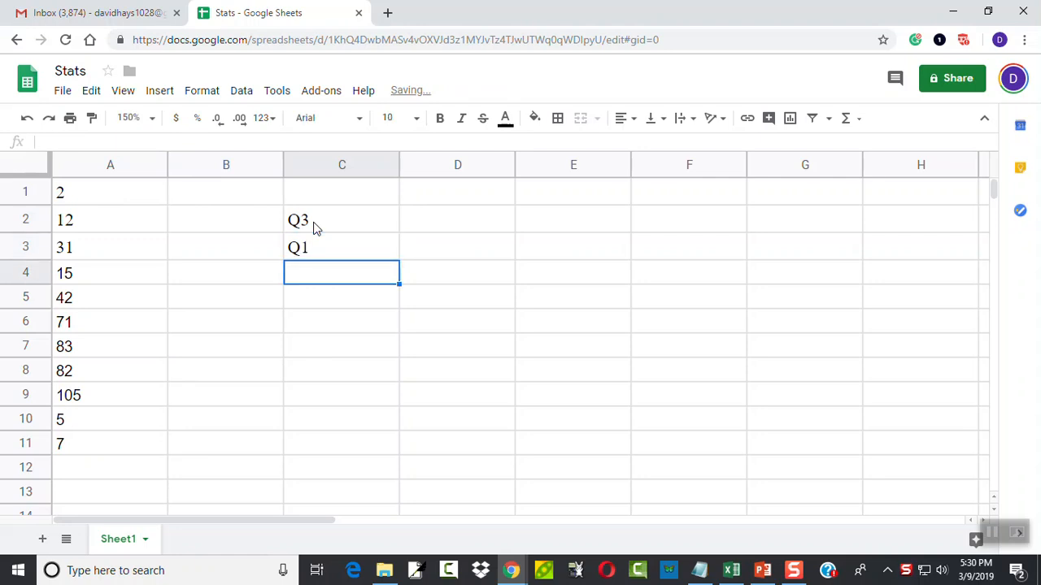
pyautogui.write('IQR (Q')
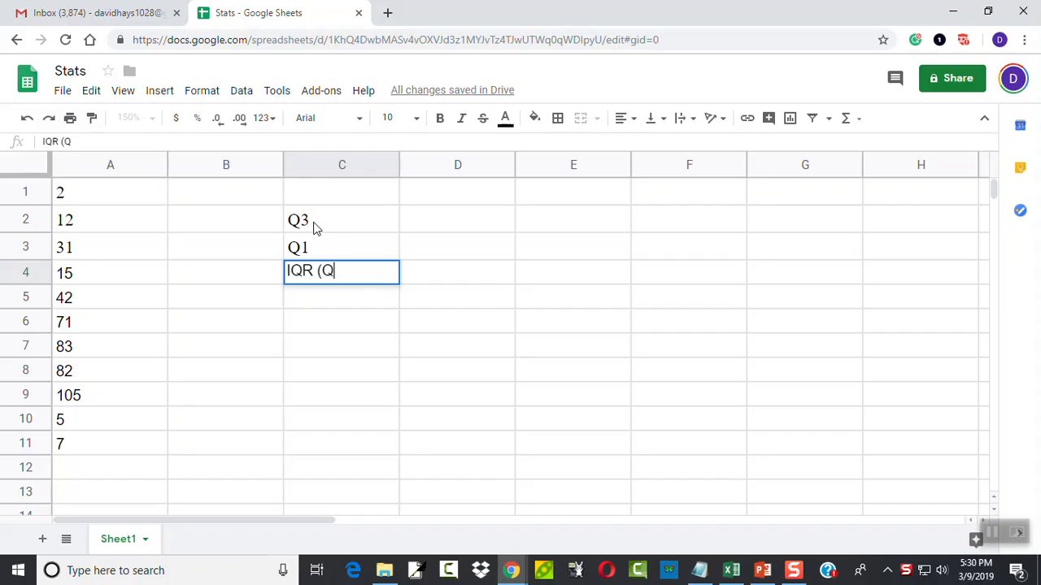
pyautogui.write('1)')
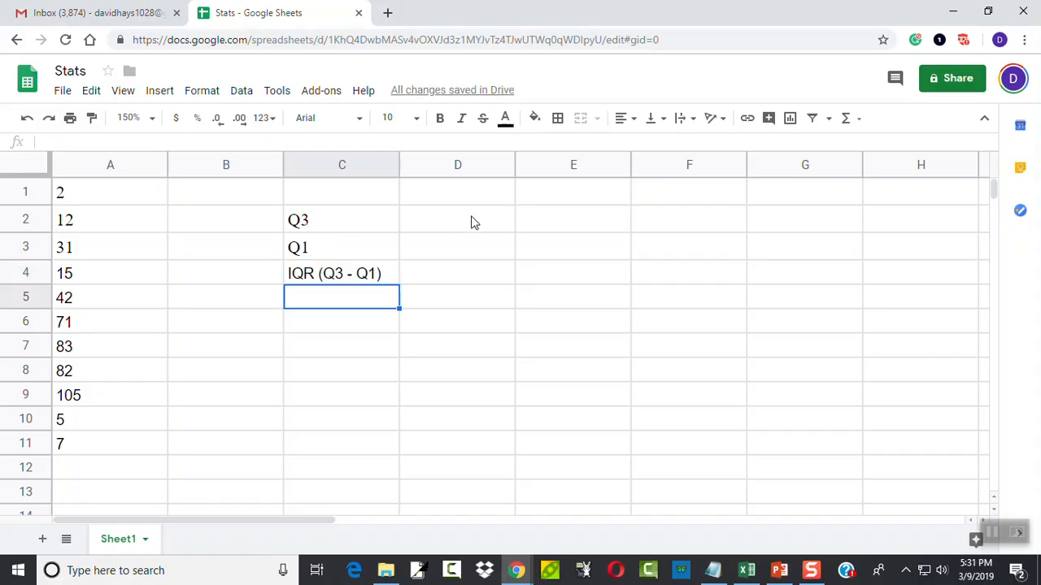
# Step: Enter =QUARTILE(A1:A11,3) in D2, giving 76.5
pyautogui.click(457, 219)
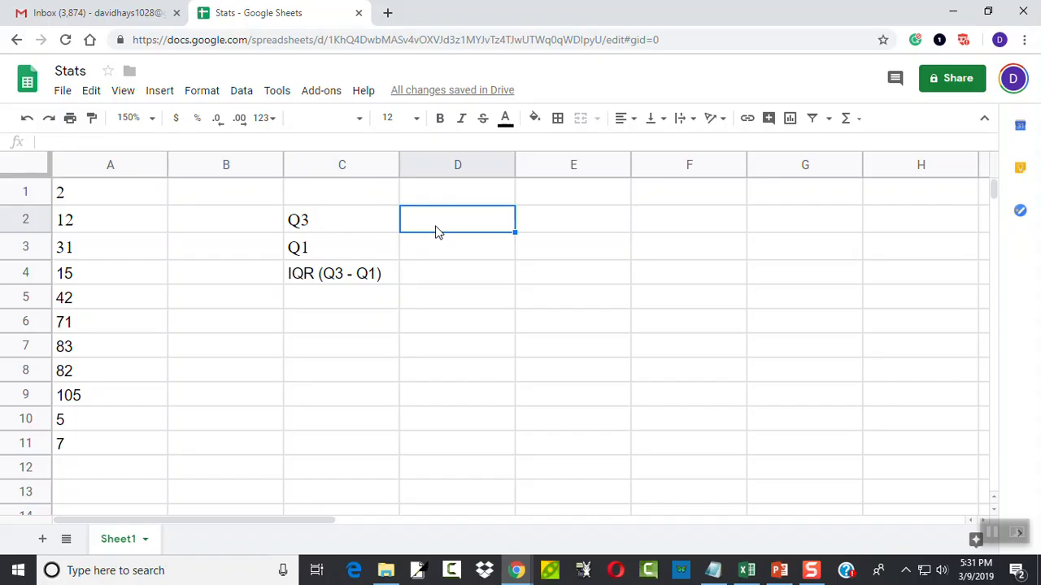
pyautogui.click(851, 118)
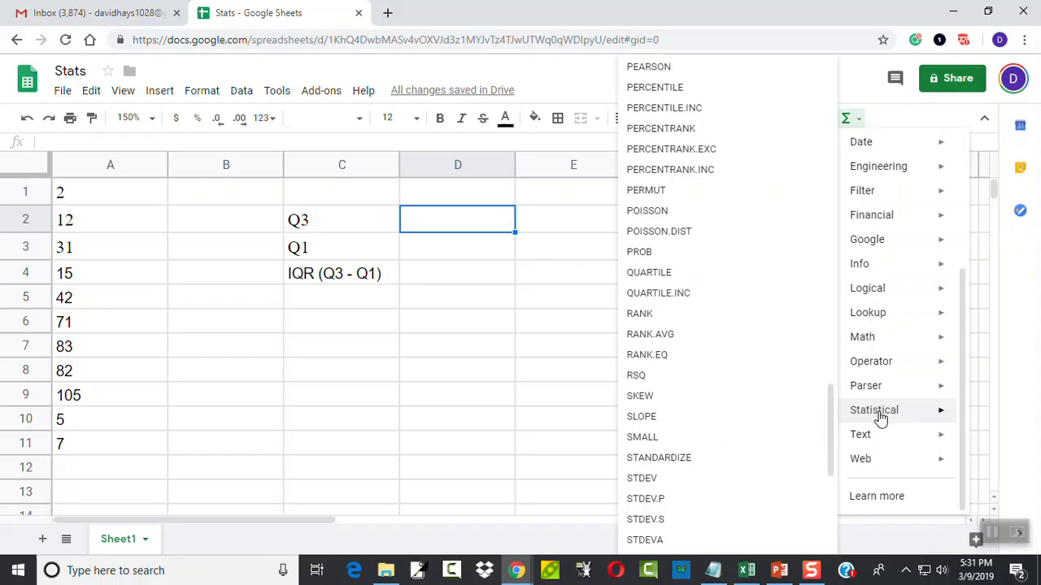
pyautogui.moveTo(650, 330)
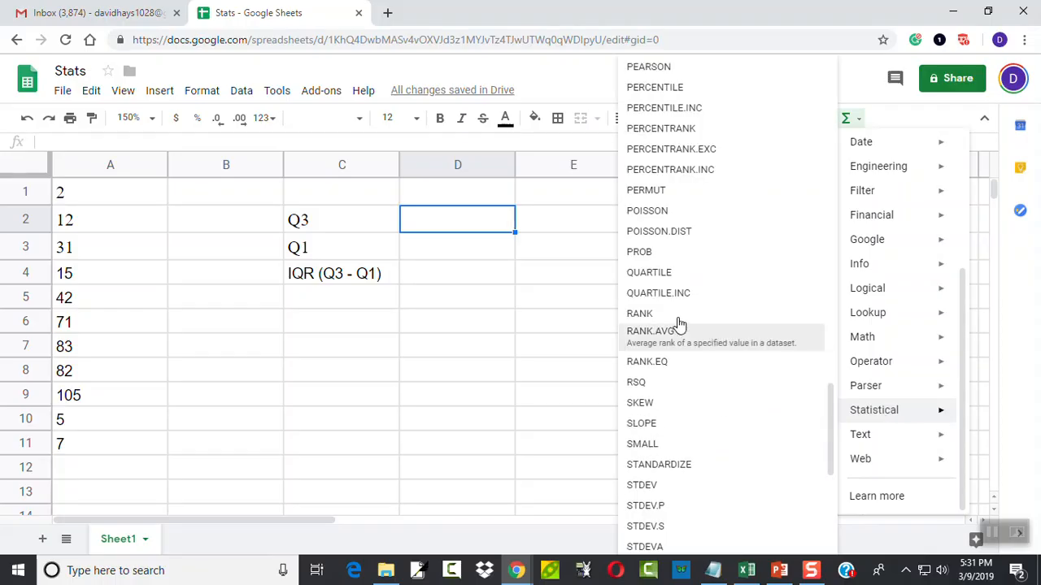
pyautogui.click(649, 273)
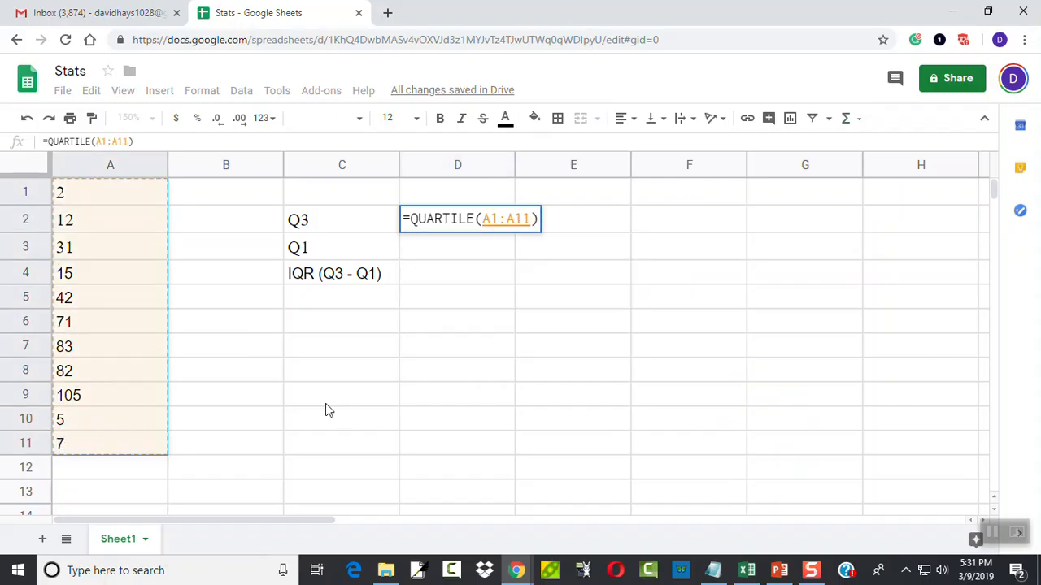
pyautogui.write(',')
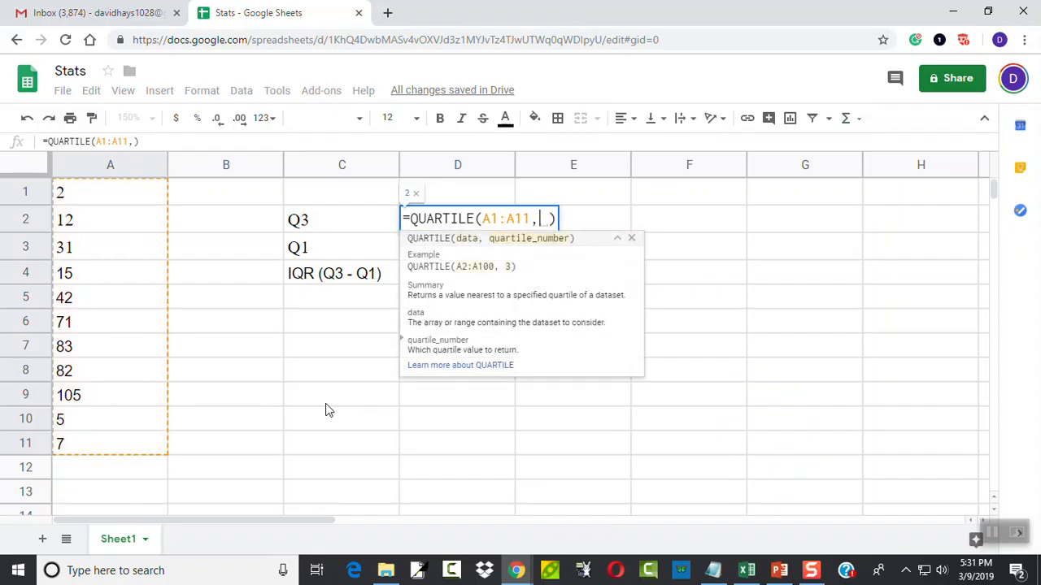
pyautogui.write('3')
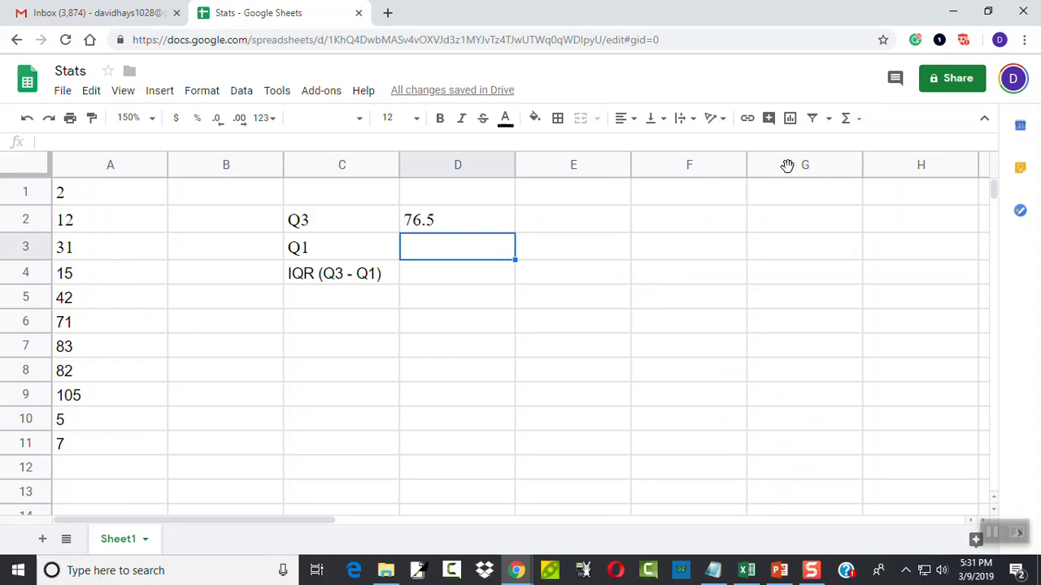
# Step: Enter =QUARTILE(A1:A11,1) in D3, giving 9.5
pyautogui.click(845, 118)
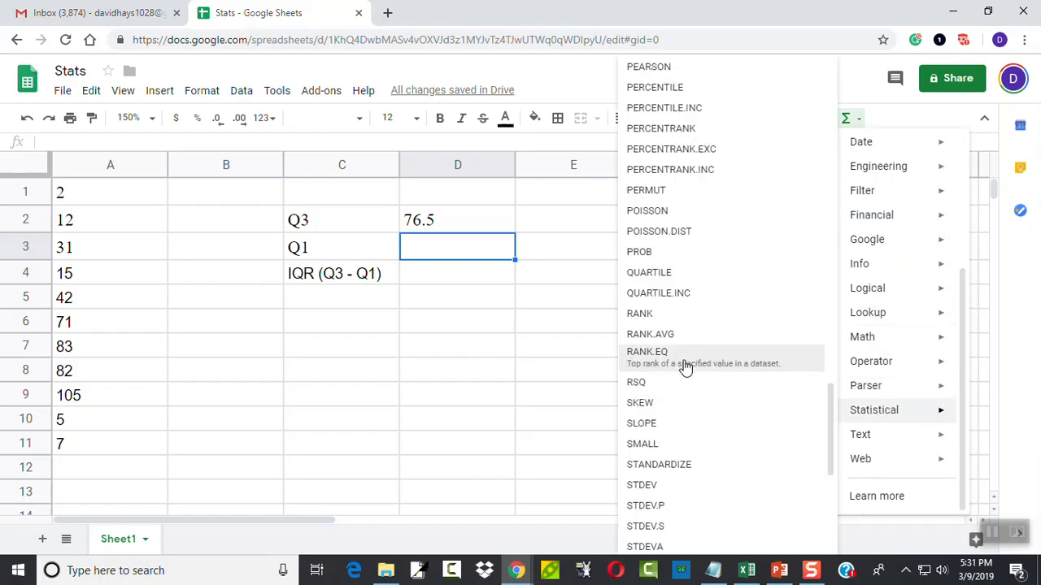
pyautogui.click(648, 273)
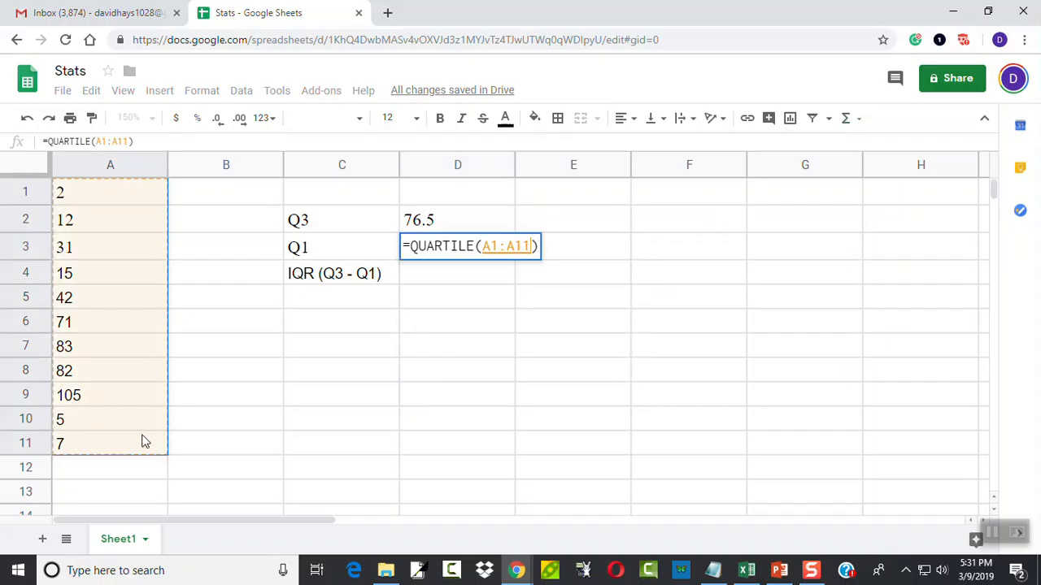
pyautogui.write(',1')
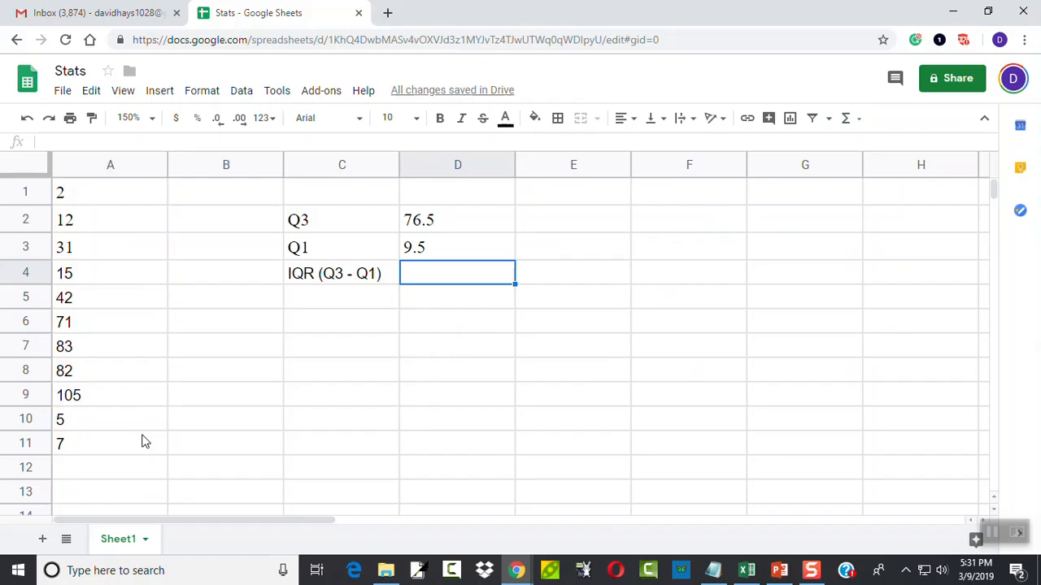
# Step: Enter =D2-D3 in D4 to compute the IQR of 67
pyautogui.write('=D2')
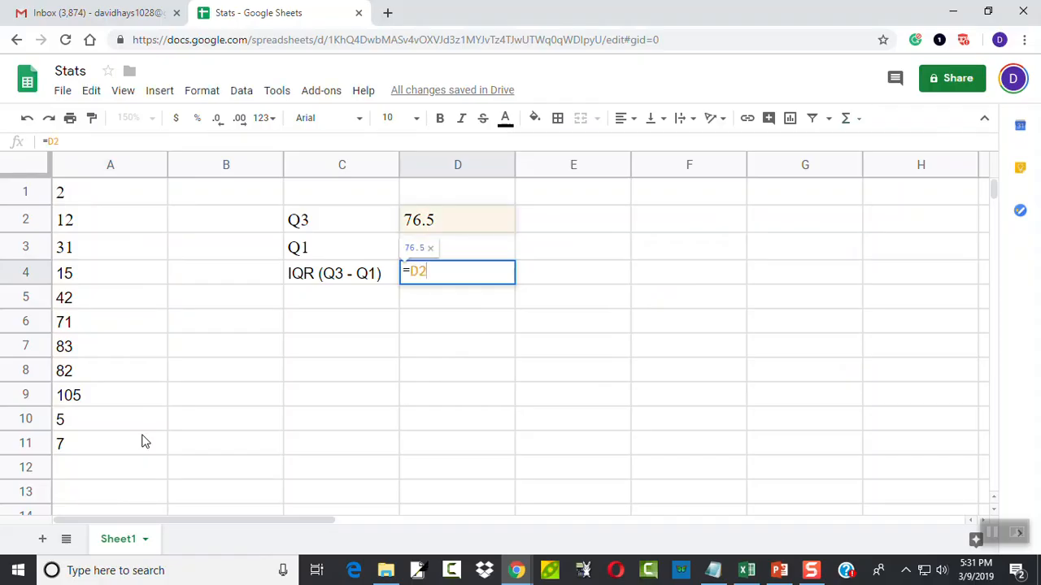
pyautogui.write('-')
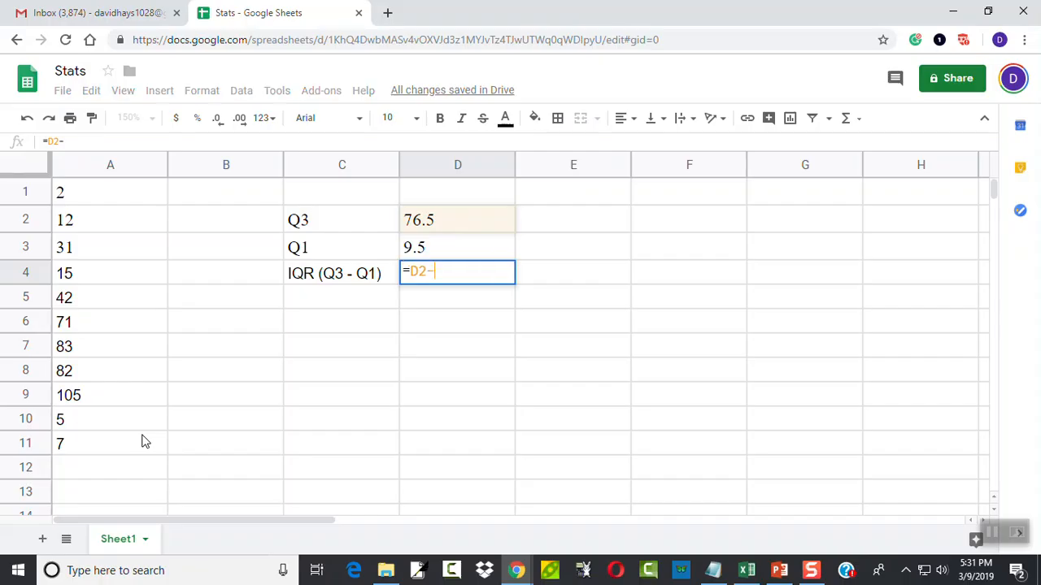
pyautogui.click(457, 220)
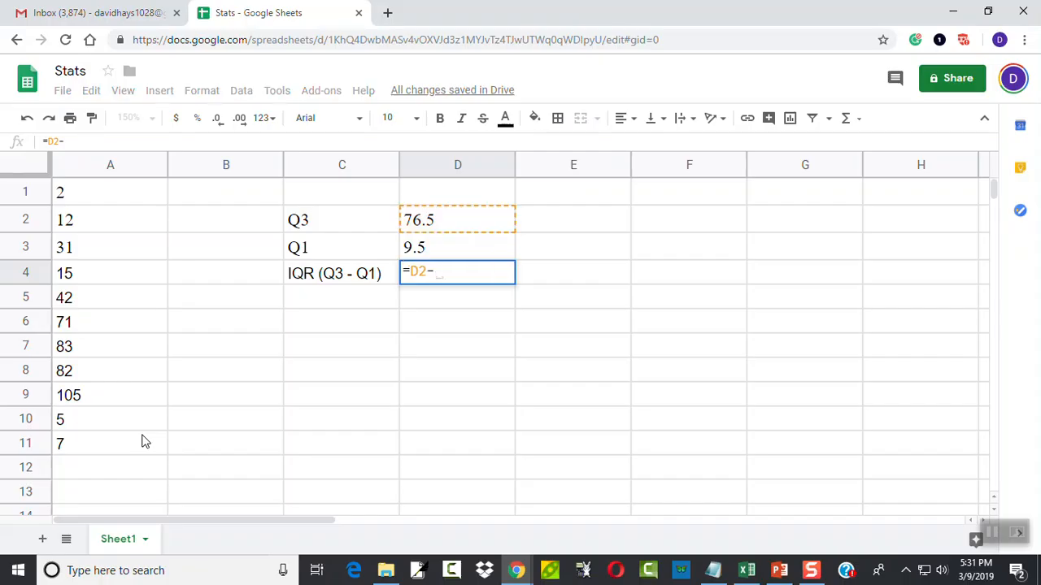
pyautogui.write('D')
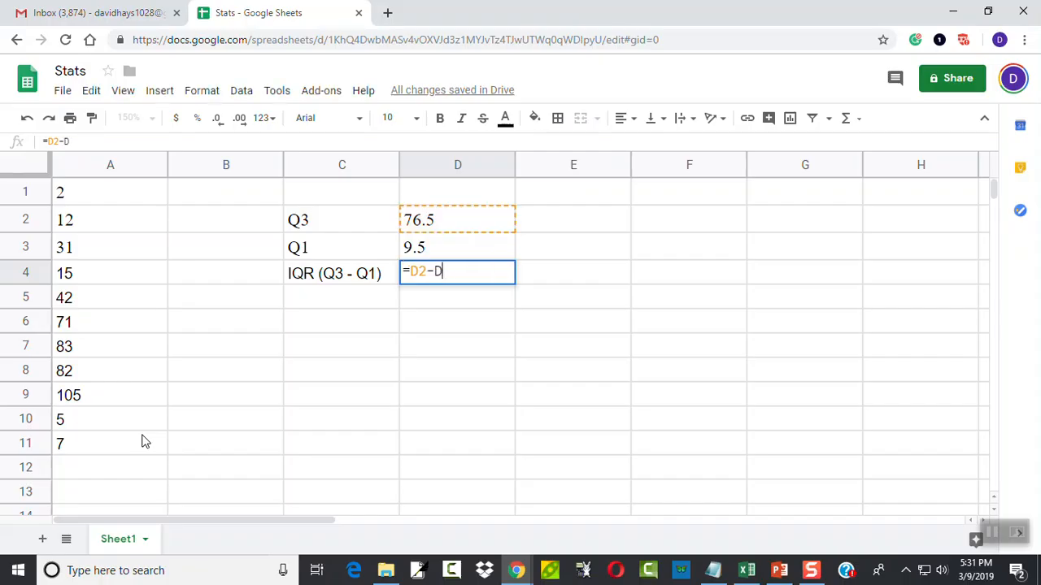
pyautogui.write('3')
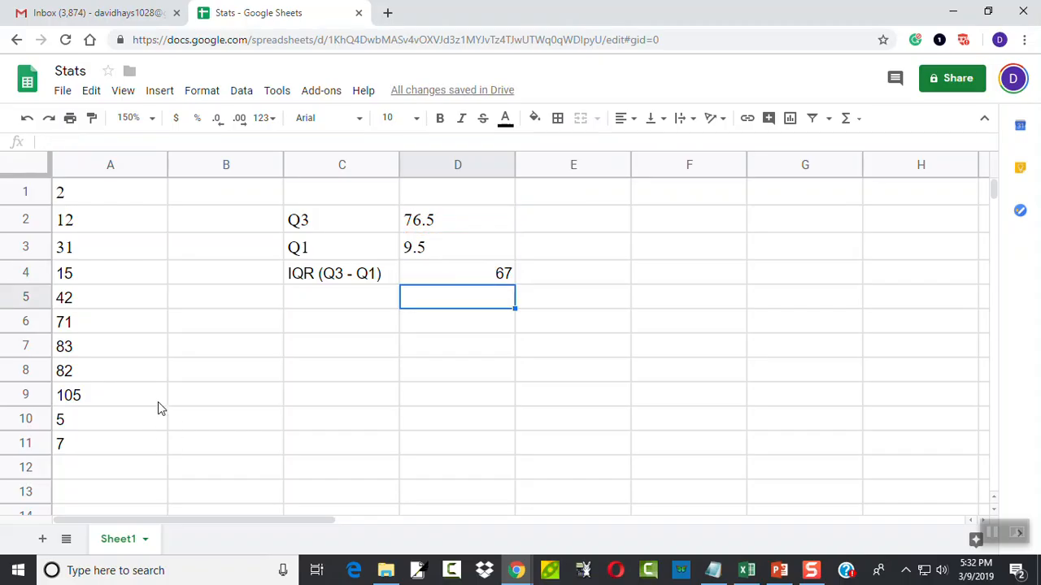
# Step: Left-align the IQR result 67 in D4
pyautogui.click(457, 272)
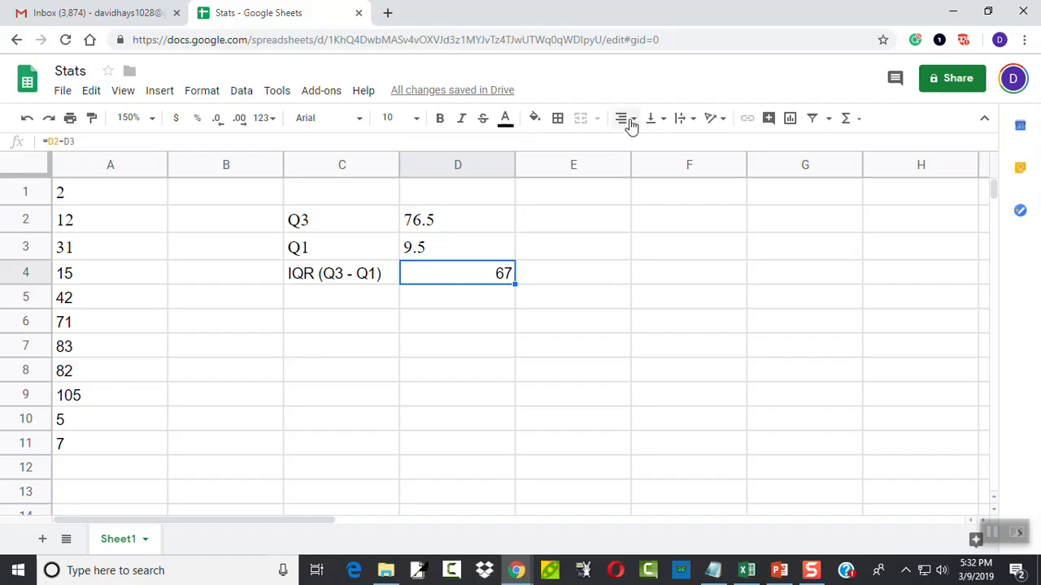
pyautogui.click(622, 118)
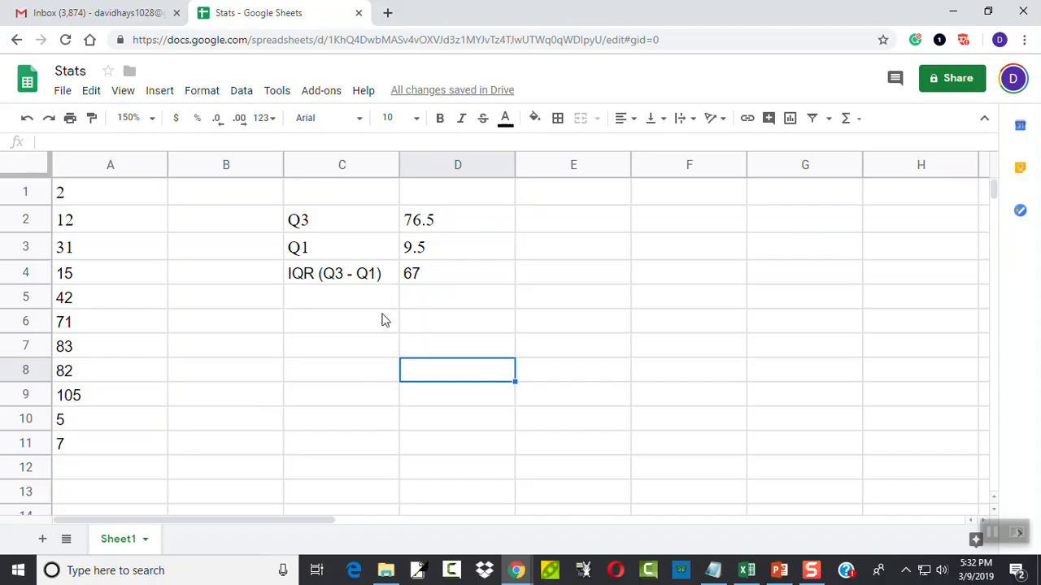
pyautogui.moveTo(480, 286)
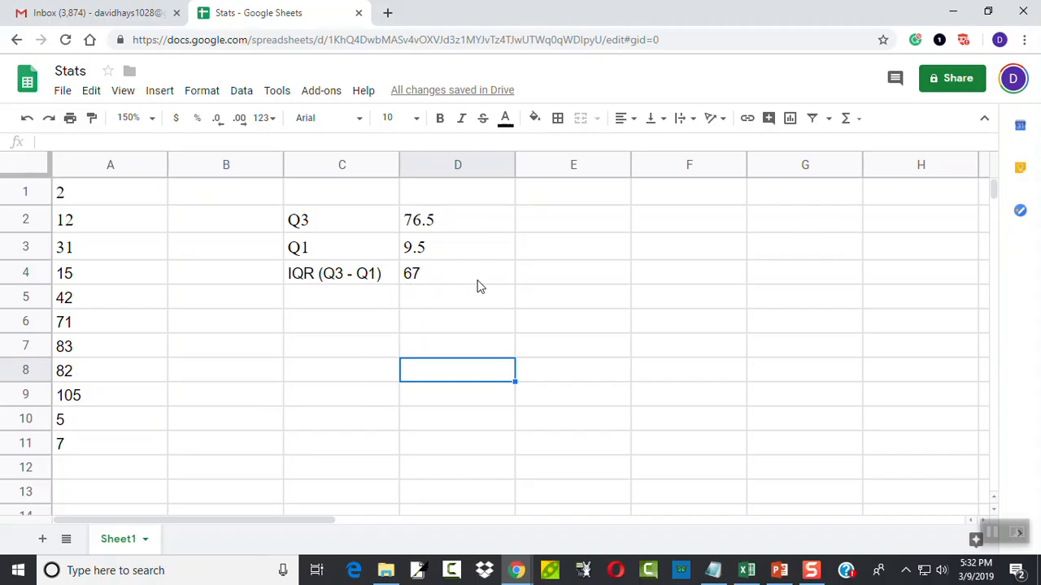
pyautogui.moveTo(439, 293)
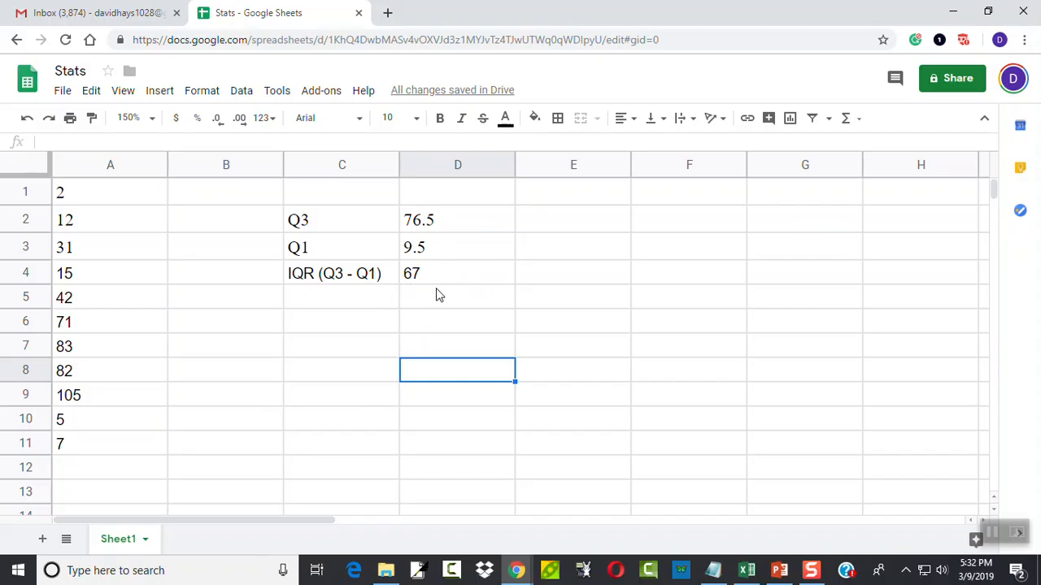